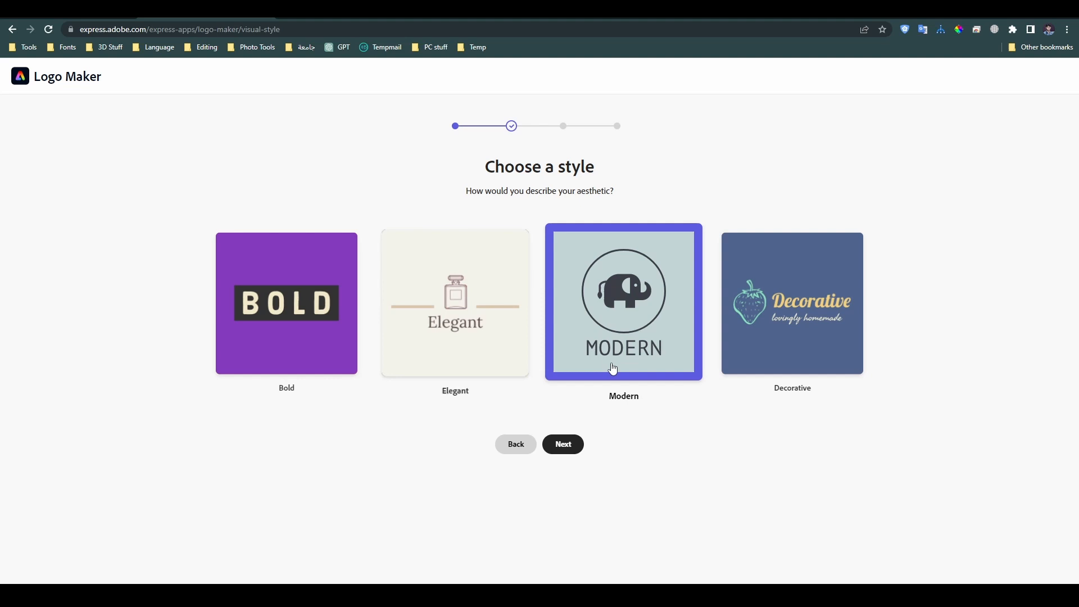
Confirm the Modern style, keep the phone icon choice, and start generating logo designs
{"action": "left_click", "coordinate": [563, 444]}
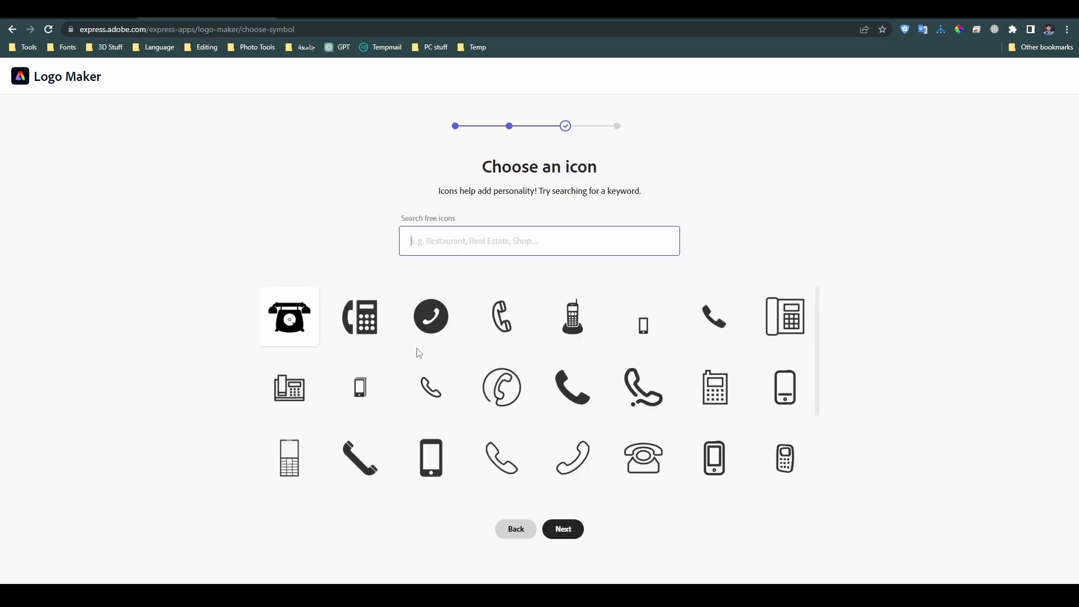
{"action": "scroll", "scroll_direction": "down", "scroll_amount": 3}
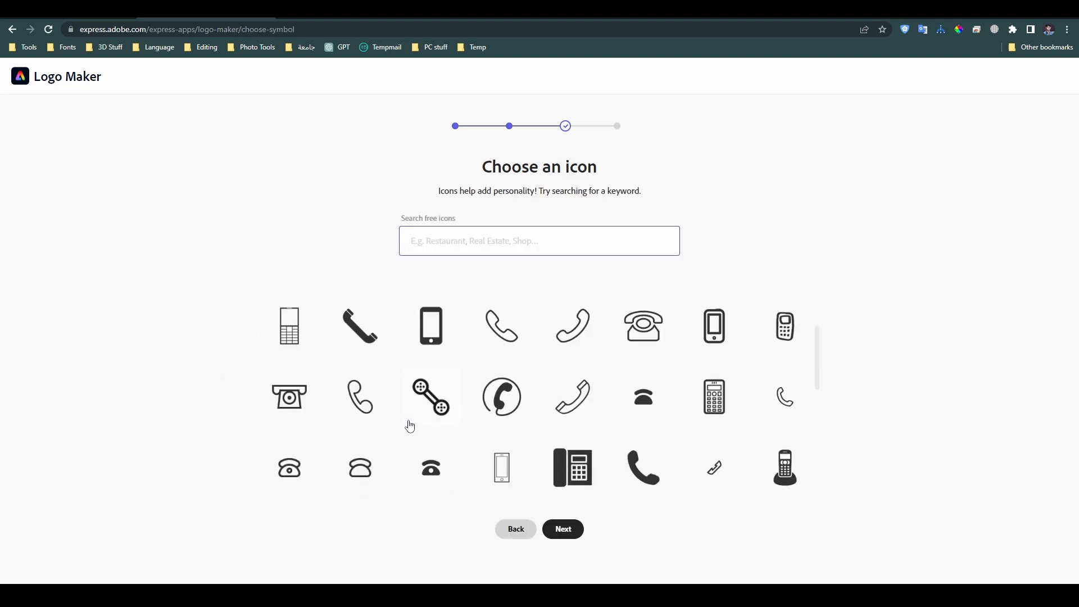
{"action": "left_click", "coordinate": [563, 529]}
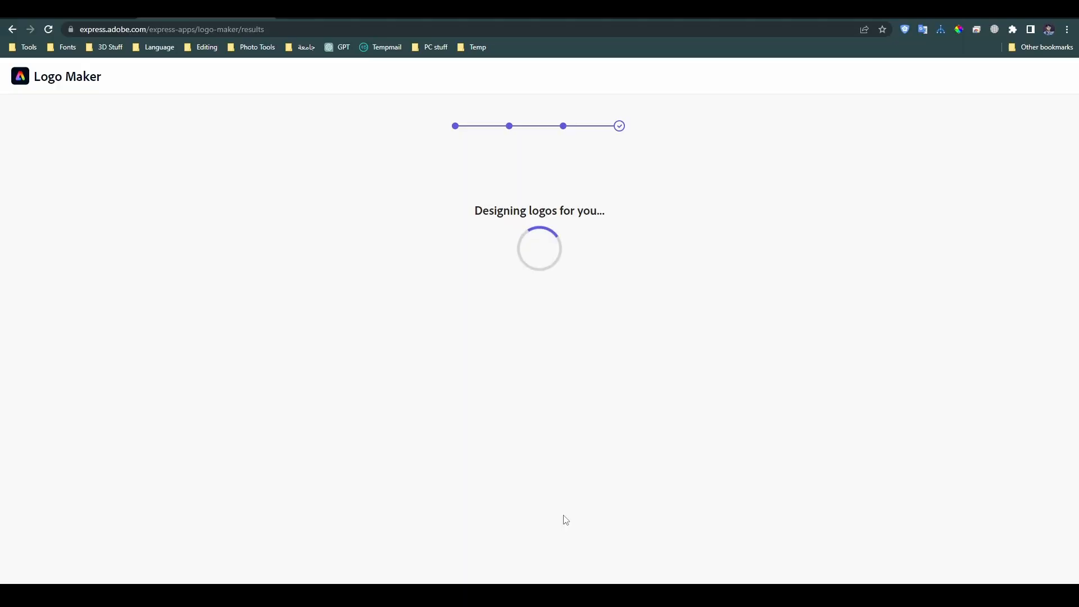